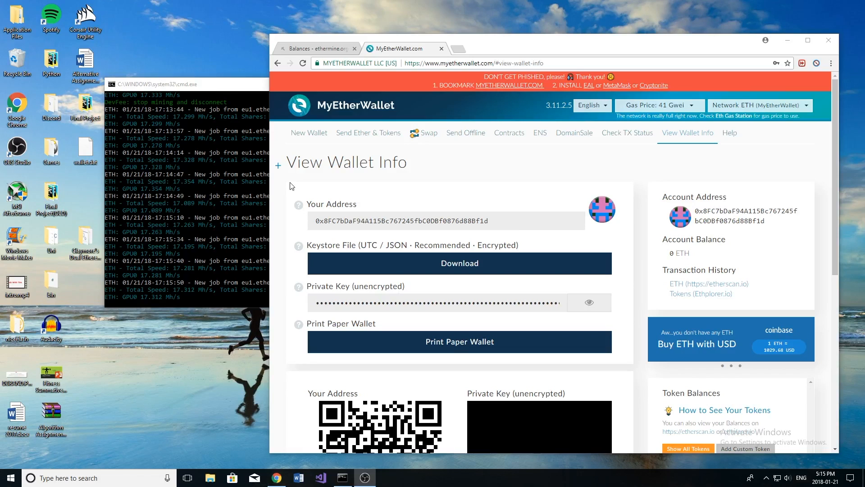
{"action": "mouse_move", "coordinate": [301, 183]}
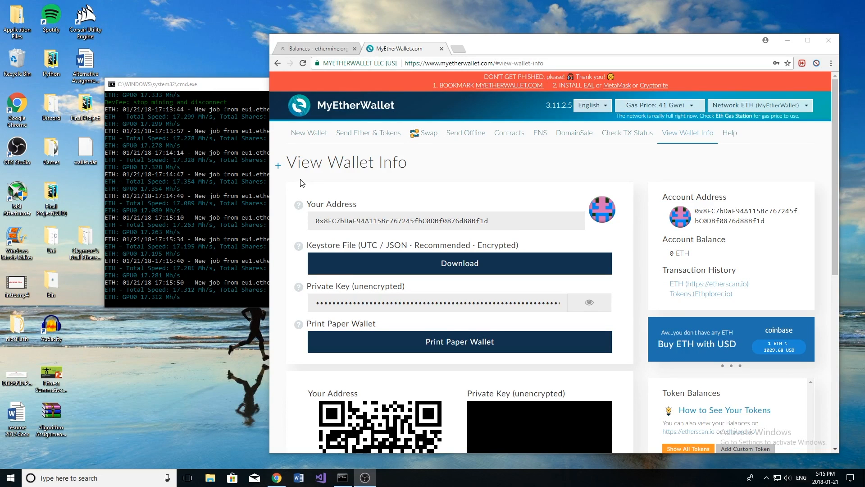
{"action": "mouse_move", "coordinate": [327, 191]}
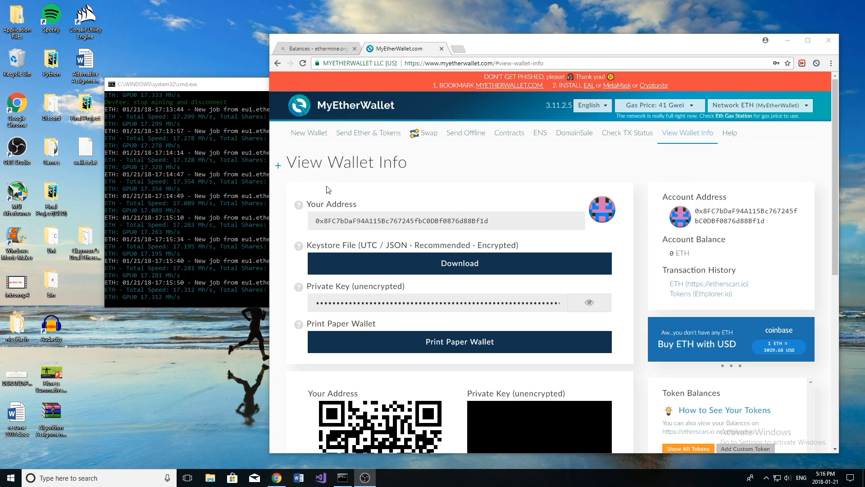
{"action": "mouse_move", "coordinate": [332, 187]}
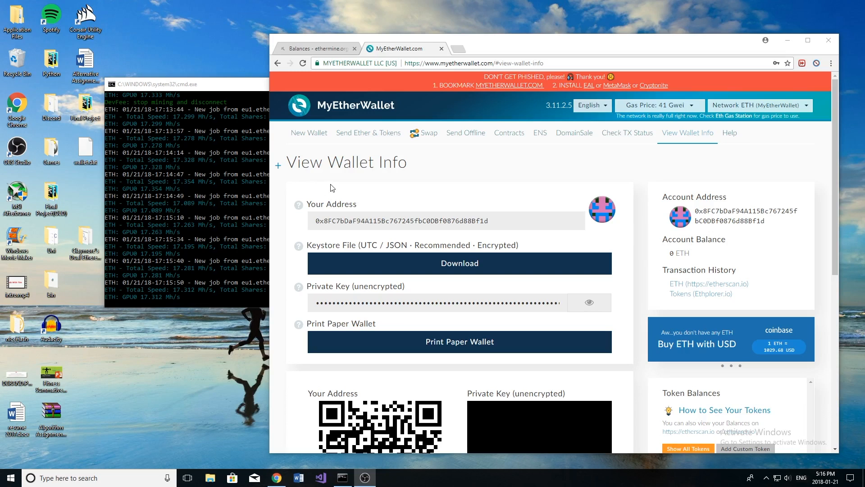
{"action": "mouse_move", "coordinate": [229, 214]}
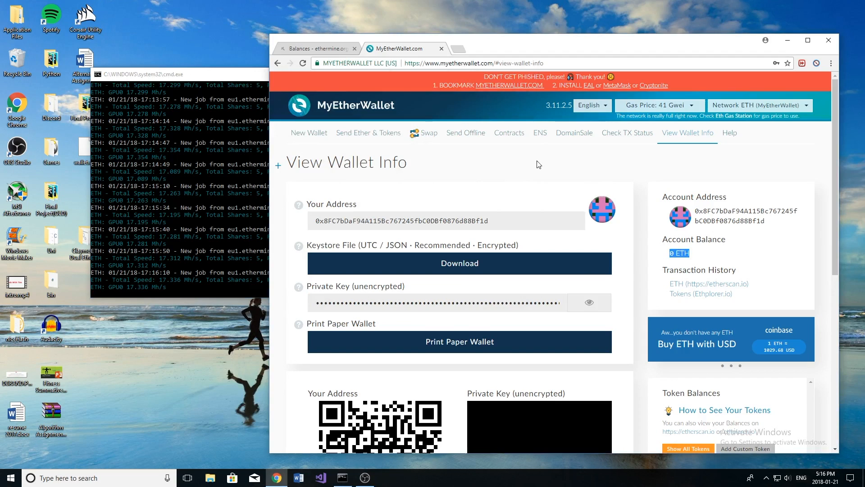
{"action": "mouse_move", "coordinate": [536, 169]}
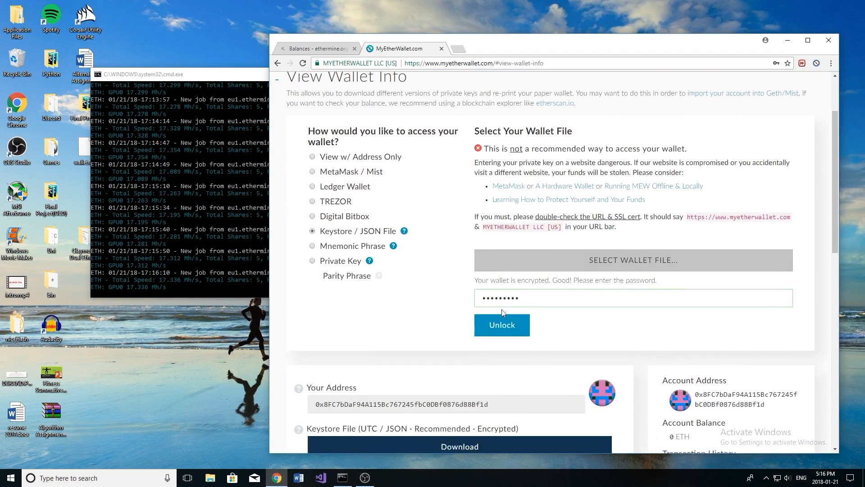
Unlock the keystore wallet and switch to the 'Balances - ethermine.org' tab.
{"action": "left_click", "coordinate": [501, 324]}
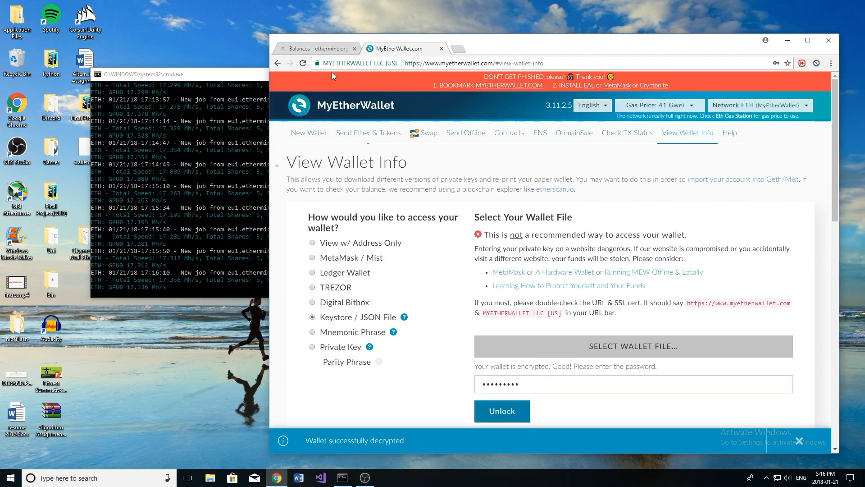
{"action": "left_click", "coordinate": [315, 49]}
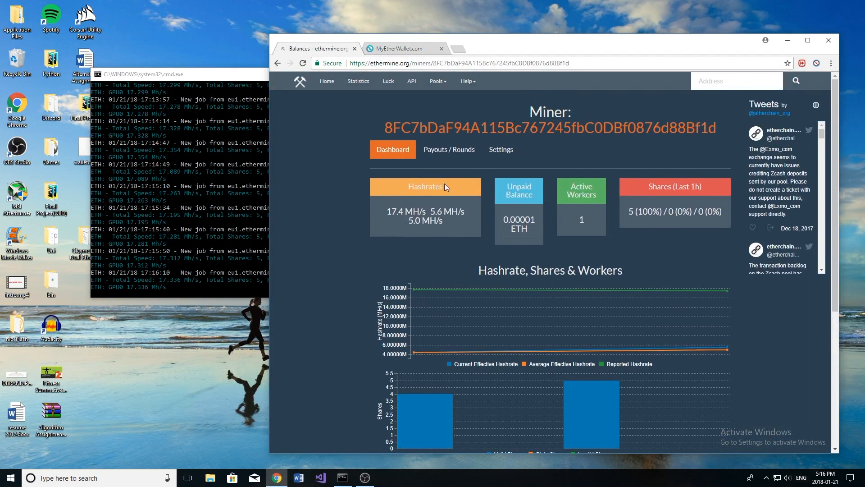
{"action": "mouse_move", "coordinate": [449, 207]}
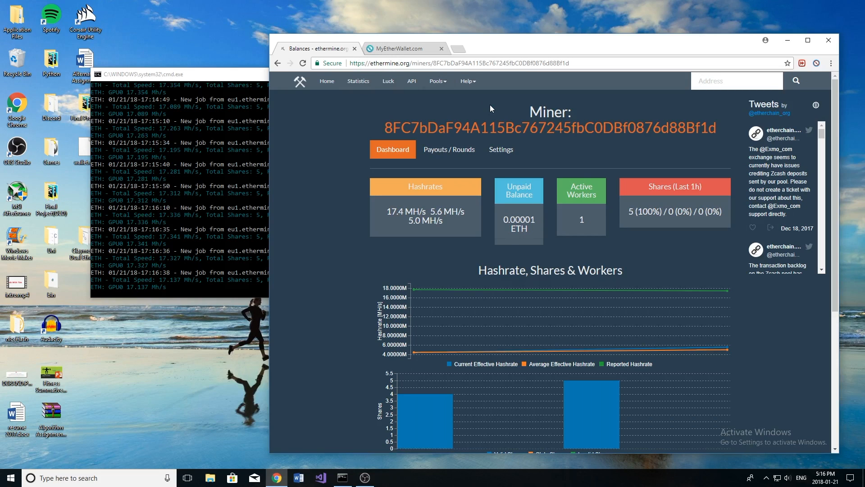
{"action": "mouse_move", "coordinate": [240, 207]}
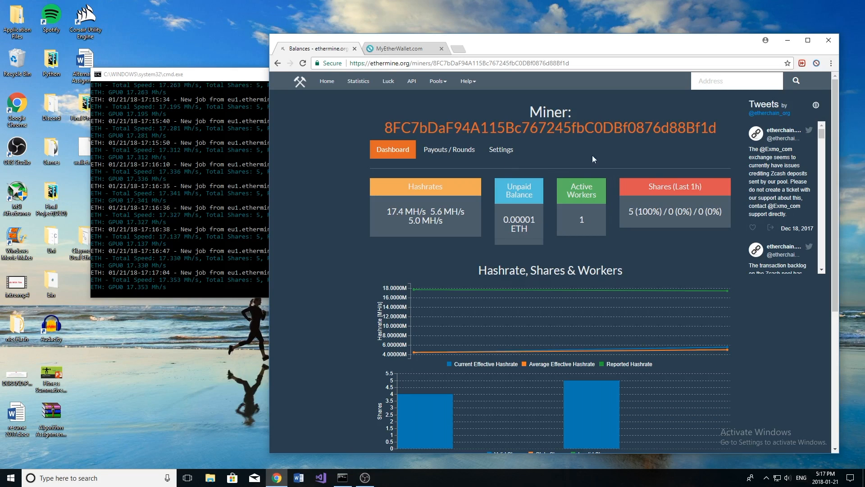
{"action": "mouse_move", "coordinate": [504, 169]}
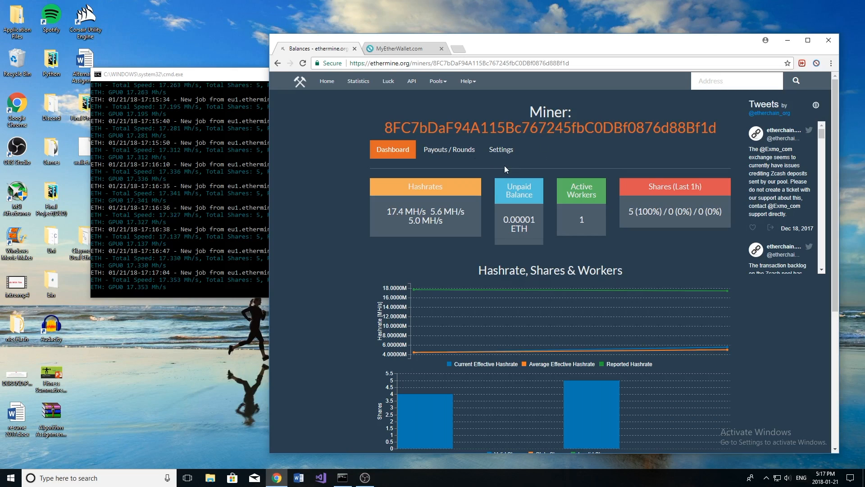
{"action": "mouse_move", "coordinate": [248, 196]}
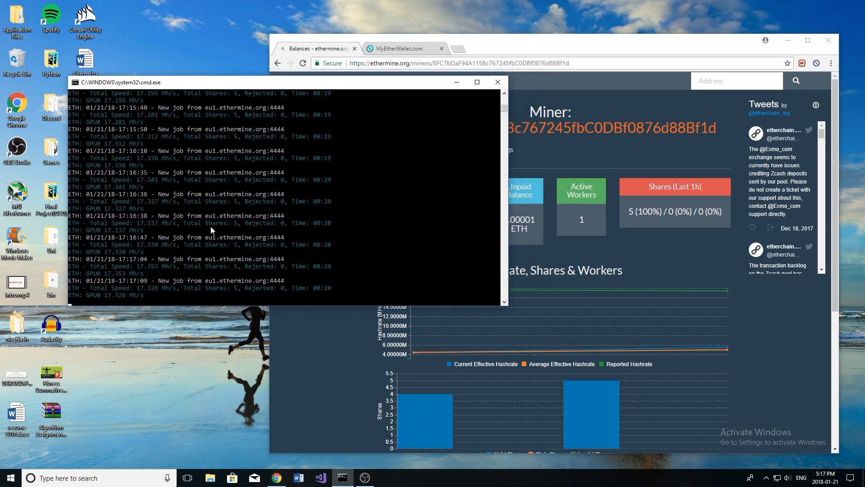
{"action": "mouse_move", "coordinate": [235, 194]}
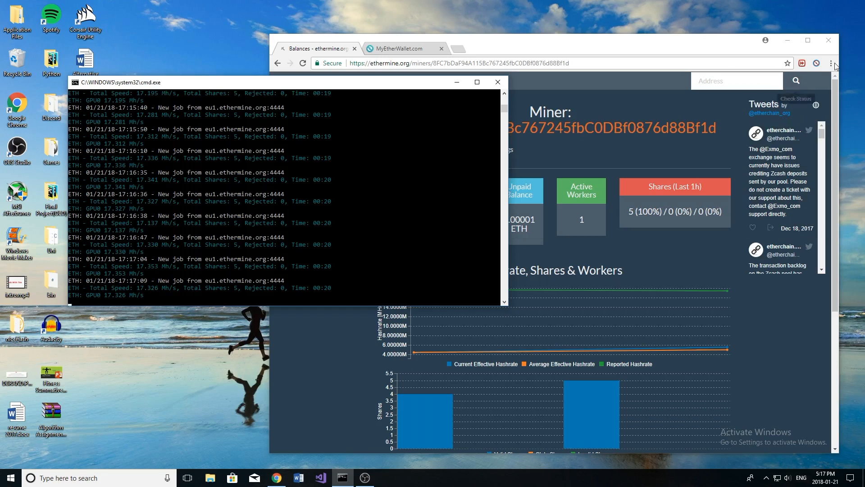
{"action": "mouse_move", "coordinate": [384, 393]}
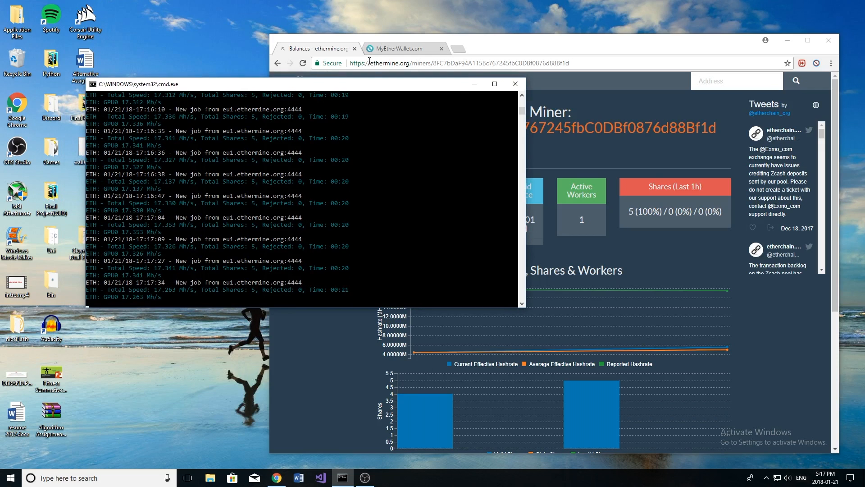
{"action": "mouse_move", "coordinate": [310, 211]}
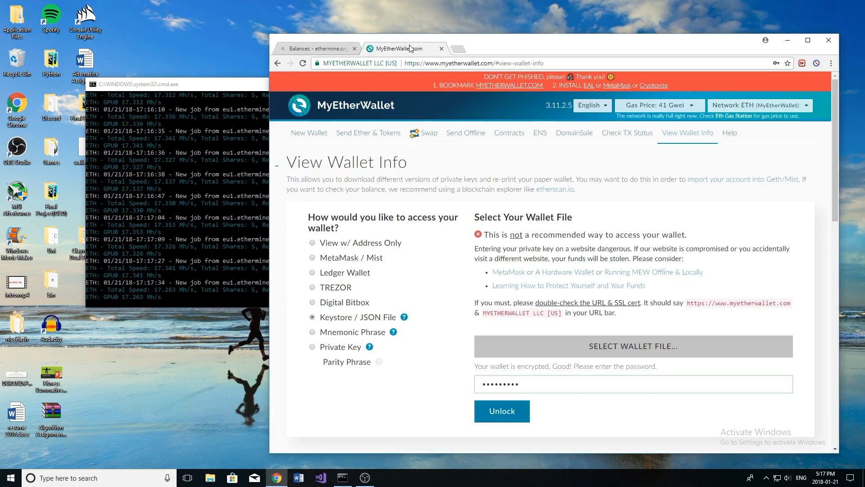
Bring the unlocked MyEtherWallet wallet page, showing 0 ETH, to the front.
{"action": "left_click", "coordinate": [501, 410]}
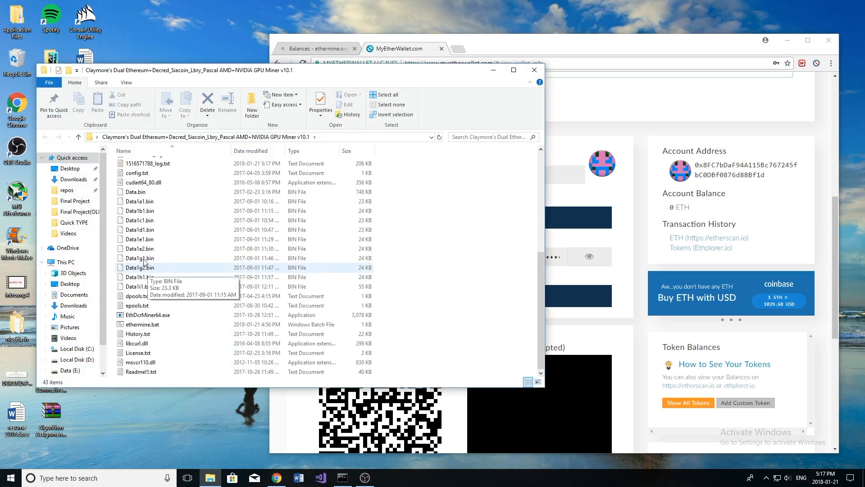
Open ethermine.bat to check the -ewal wallet address, then close it.
{"action": "right_click", "coordinate": [145, 324]}
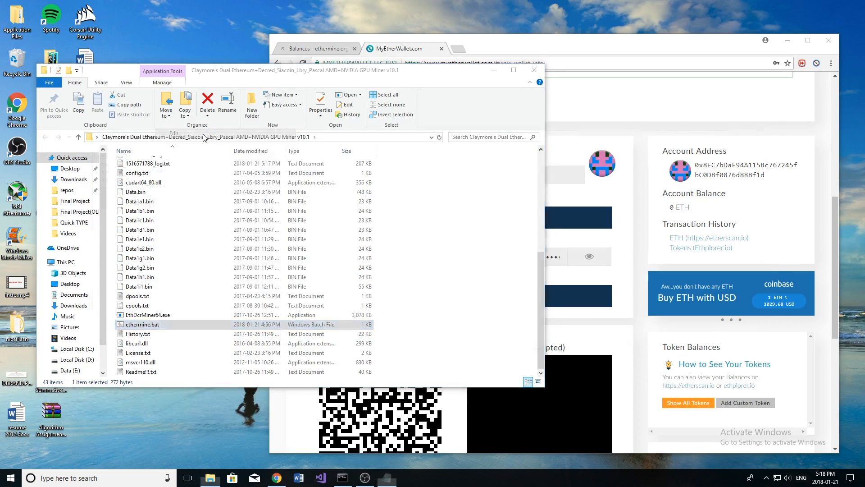
{"action": "double_click", "coordinate": [147, 324]}
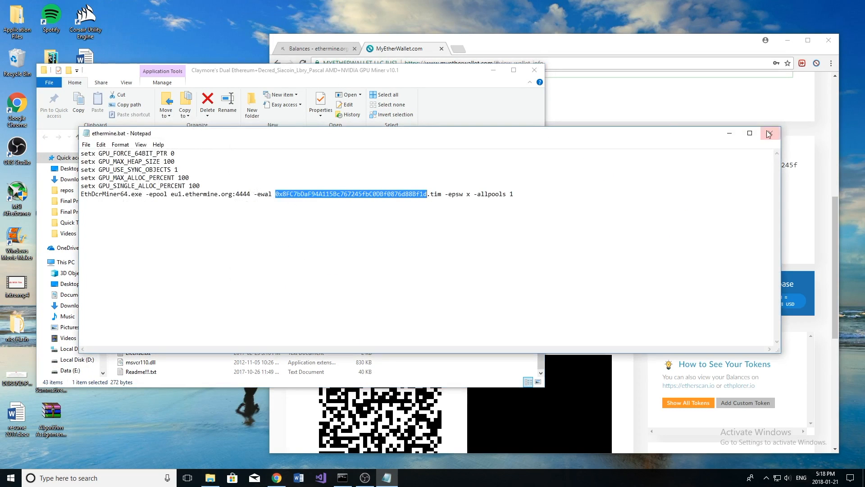
{"action": "left_click", "coordinate": [768, 132]}
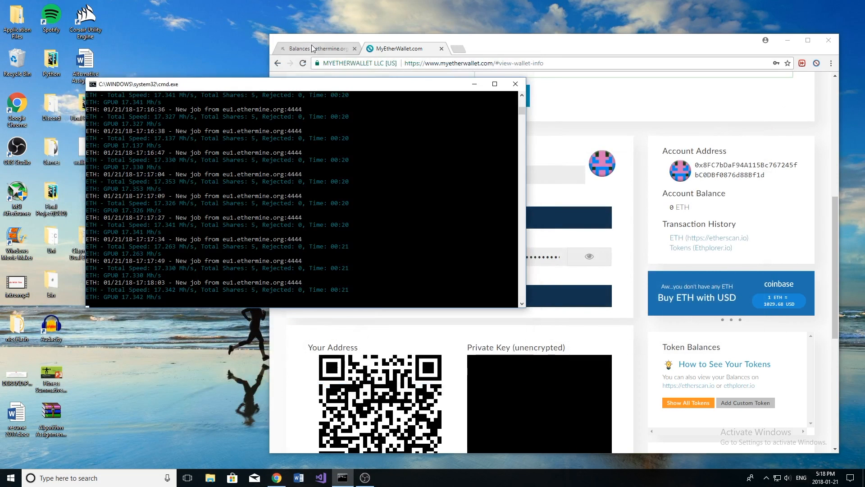
{"action": "left_click", "coordinate": [315, 48]}
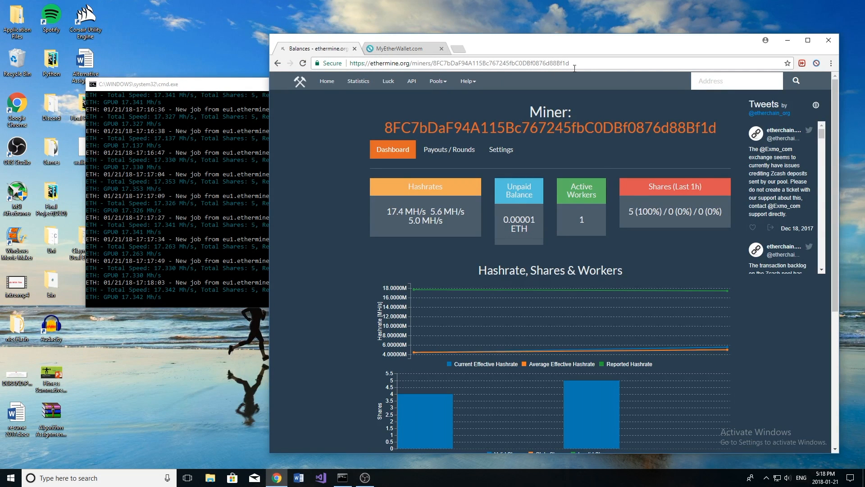
{"action": "left_click", "coordinate": [326, 82]}
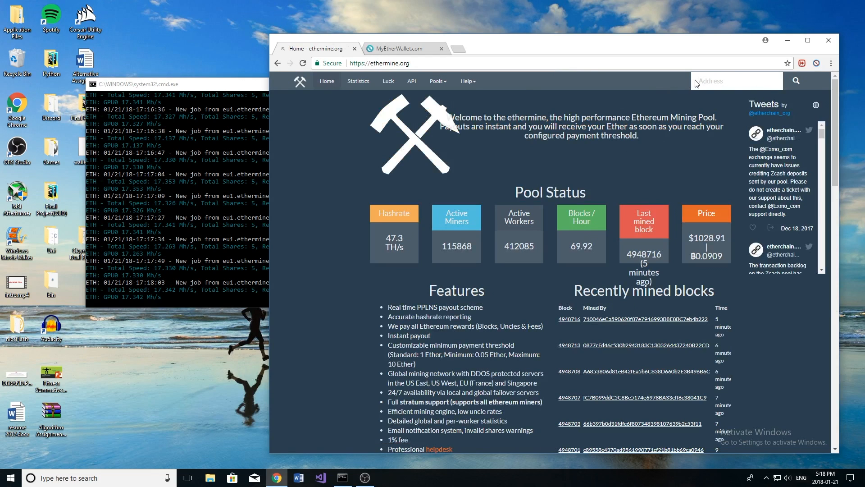
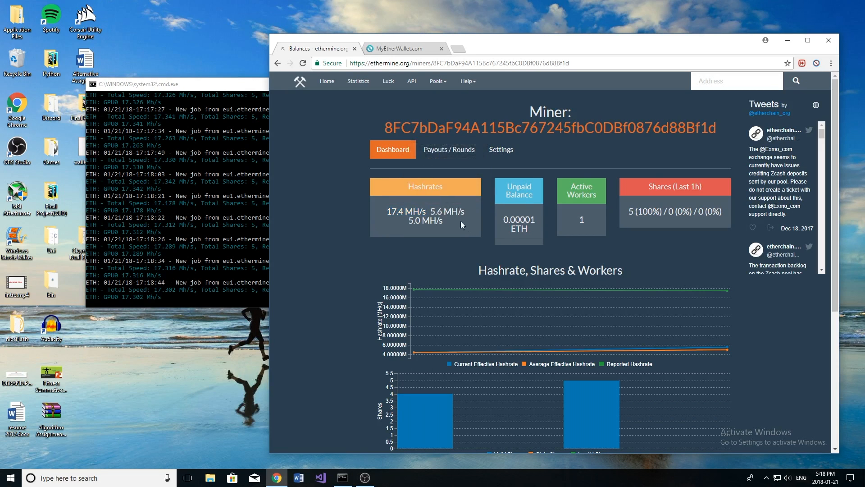
{"action": "mouse_move", "coordinate": [433, 199]}
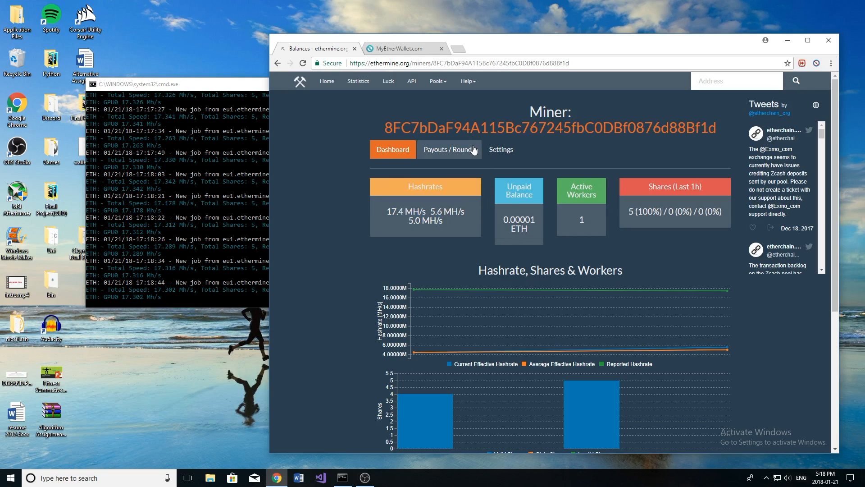
{"action": "mouse_move", "coordinate": [450, 149]}
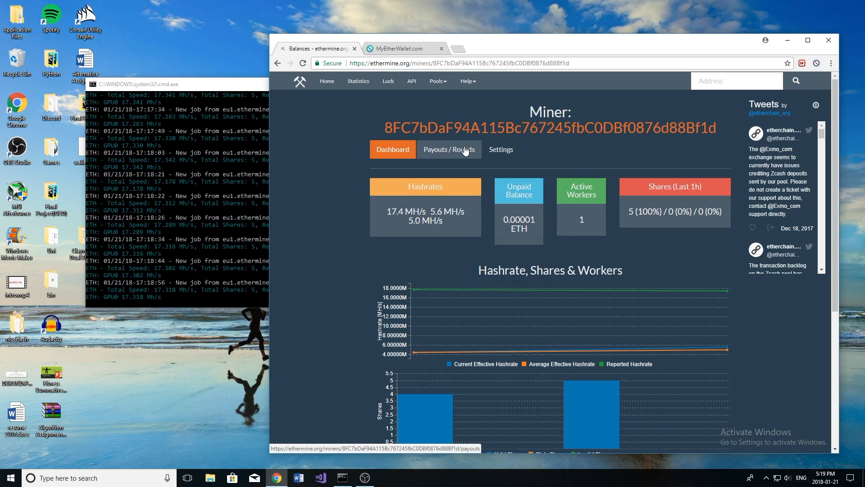
Show the Payouts / Rounds tab with no payouts and about $15.20 monthly earnings.
{"action": "left_click", "coordinate": [448, 149]}
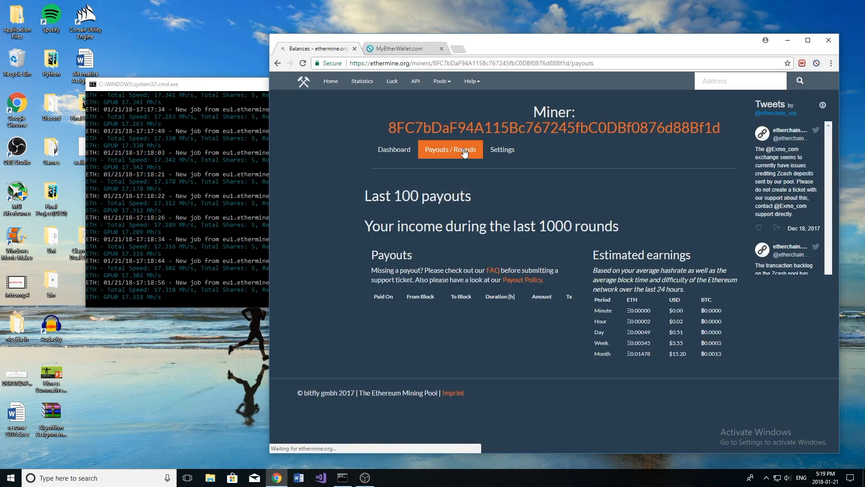
{"action": "mouse_move", "coordinate": [678, 236]}
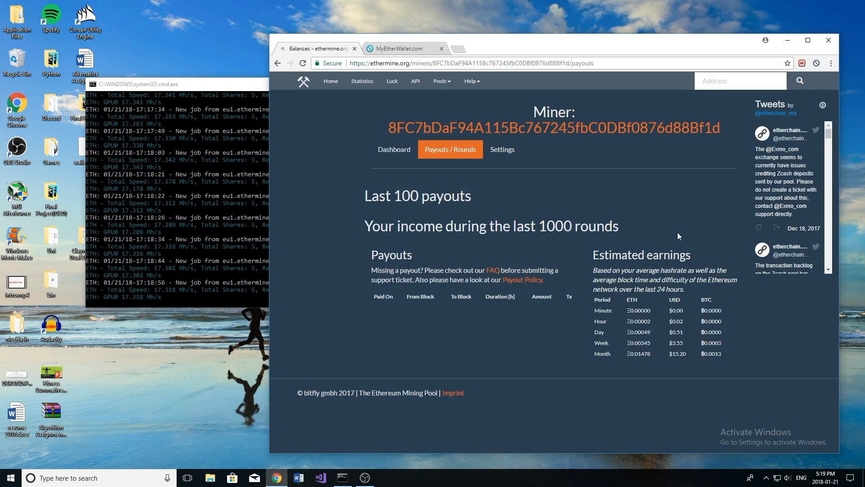
{"action": "mouse_move", "coordinate": [576, 315]}
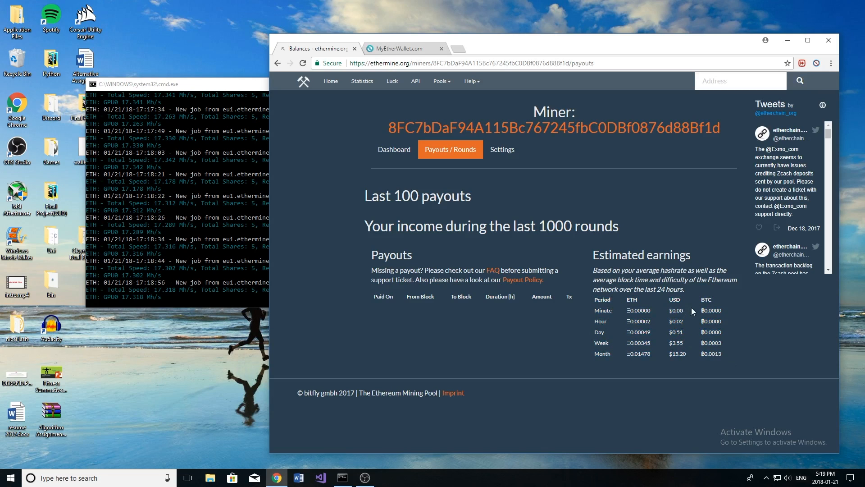
{"action": "mouse_move", "coordinate": [672, 339]}
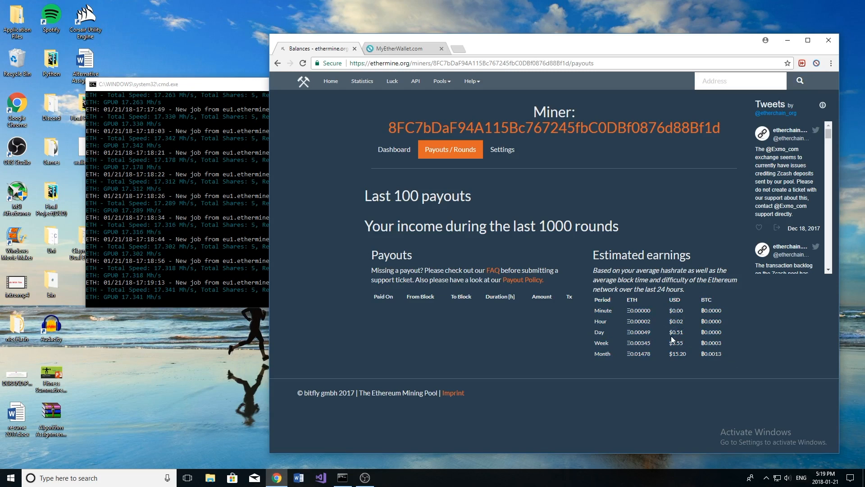
{"action": "mouse_move", "coordinate": [655, 334]}
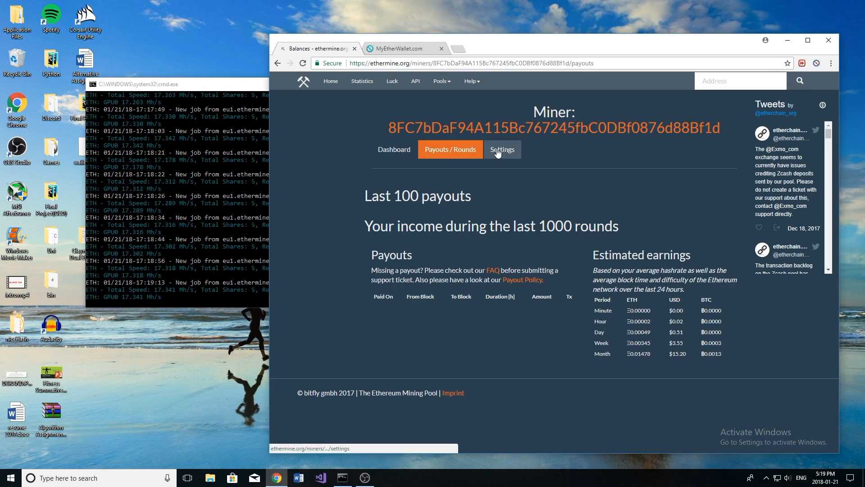
{"action": "left_click", "coordinate": [502, 149]}
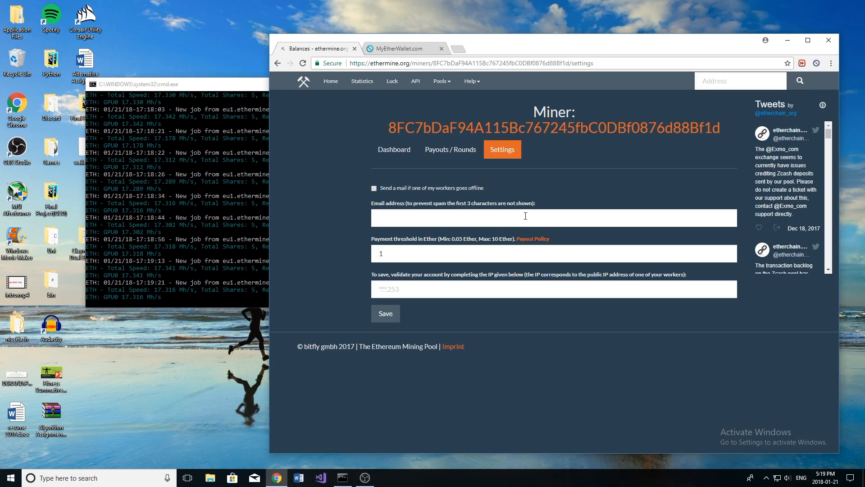
{"action": "left_click", "coordinate": [450, 149]}
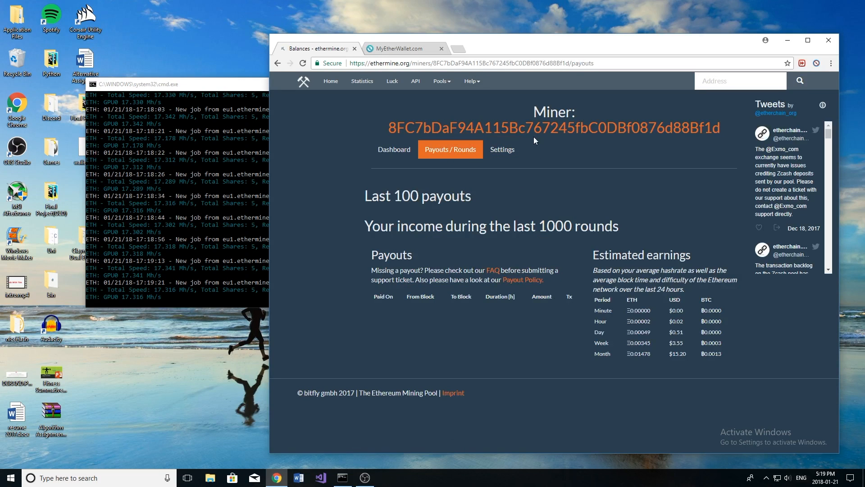
{"action": "left_click", "coordinate": [393, 149]}
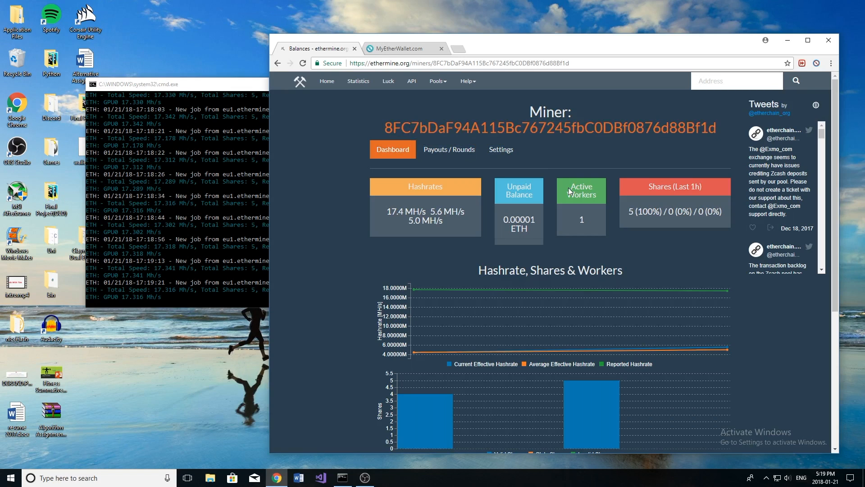
{"action": "mouse_move", "coordinate": [489, 174]}
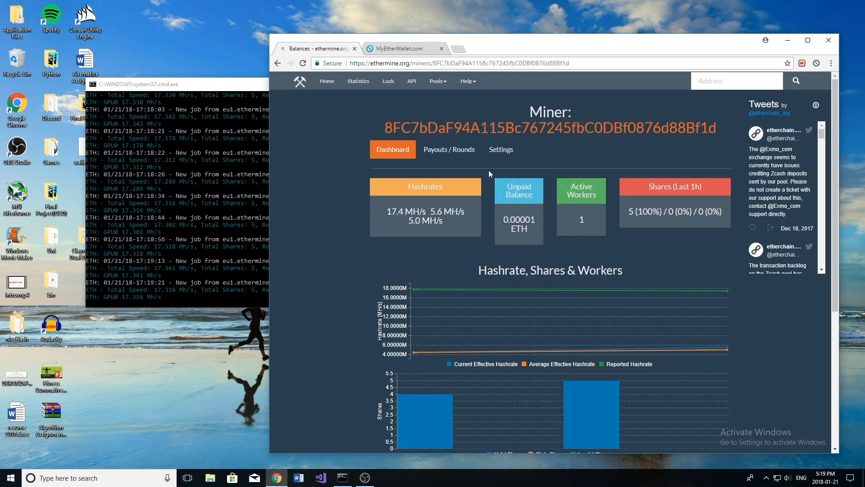
{"action": "mouse_move", "coordinate": [470, 163]}
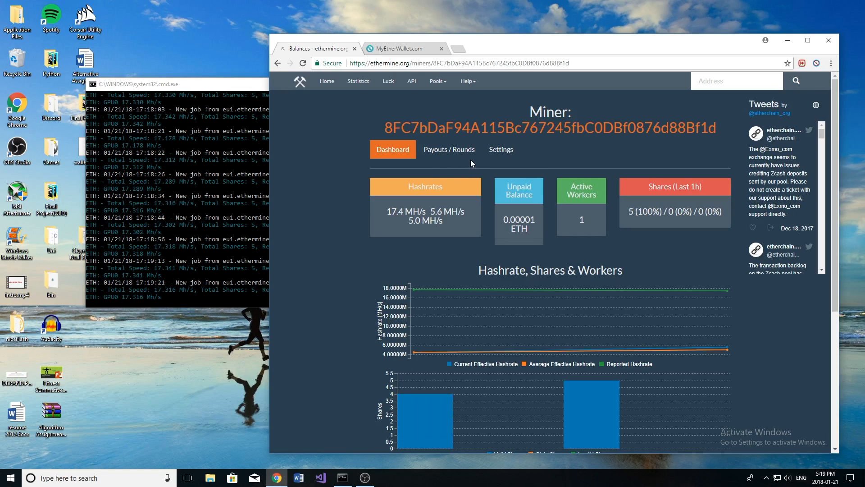
{"action": "mouse_move", "coordinate": [449, 149]}
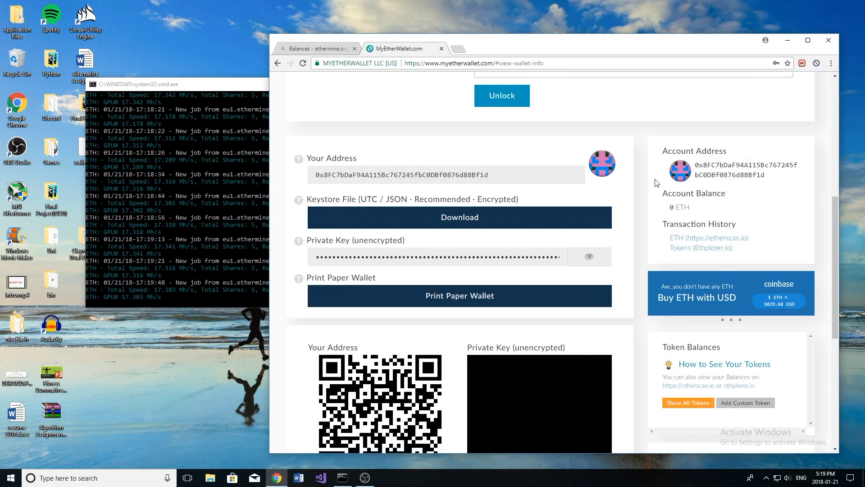
{"action": "left_click", "coordinate": [315, 49]}
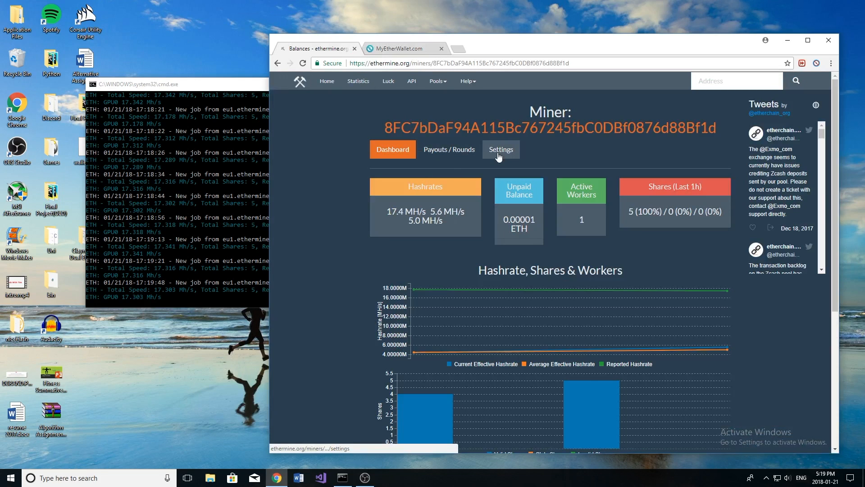
Enter 0.05 Ether as the payment threshold in the miner Settings form.
{"action": "left_click", "coordinate": [501, 149]}
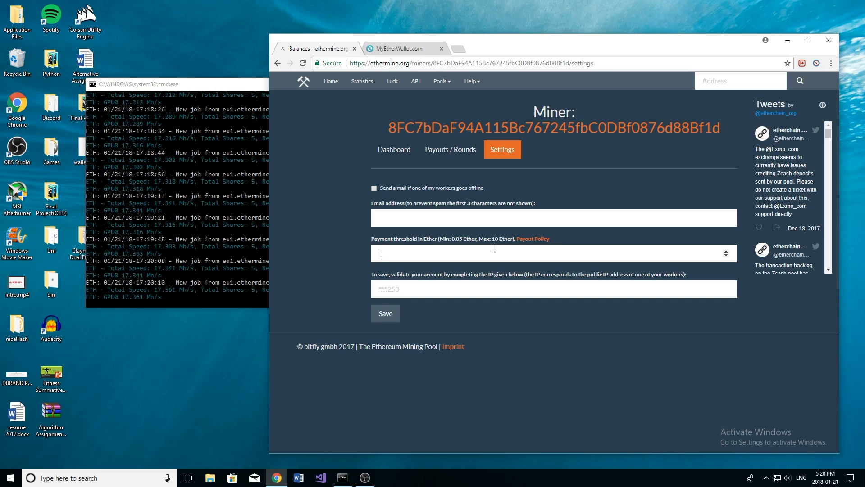
{"action": "type", "text": "0.05"}
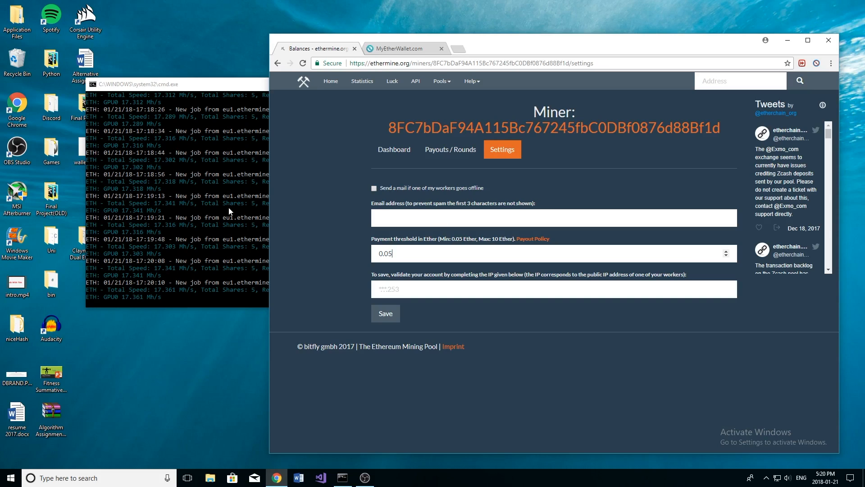
{"action": "mouse_move", "coordinate": [442, 241]}
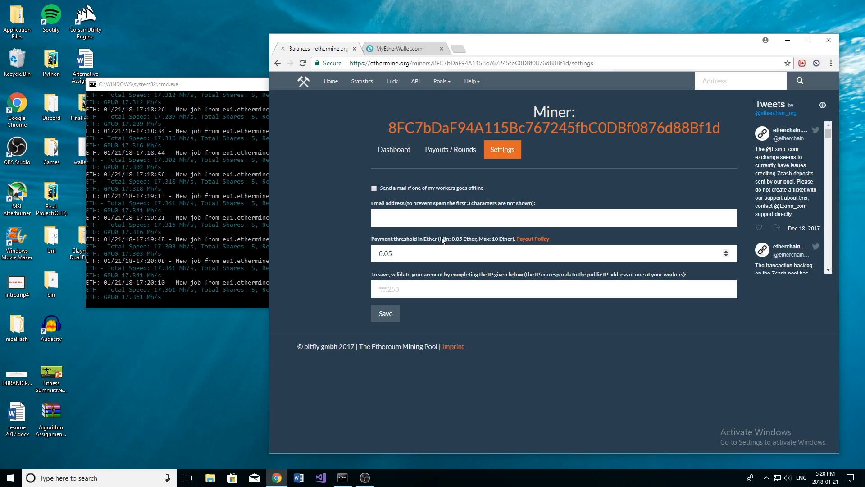
{"action": "mouse_move", "coordinate": [471, 310]}
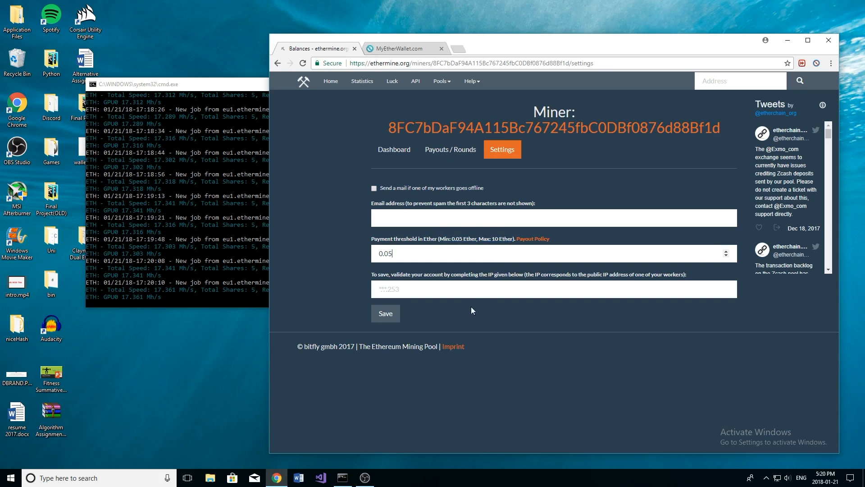
{"action": "mouse_move", "coordinate": [475, 240]}
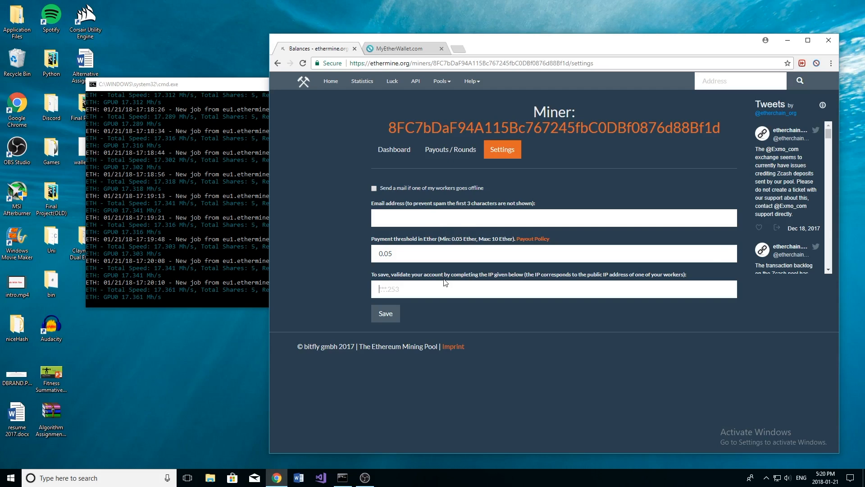
{"action": "mouse_move", "coordinate": [448, 283]}
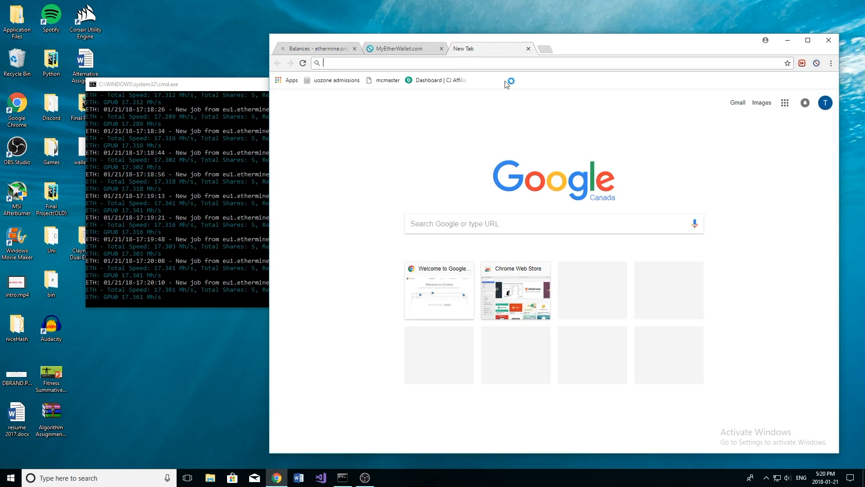
Search 'what is my ip' in a new tab.
{"action": "type", "text": "what is my ip"}
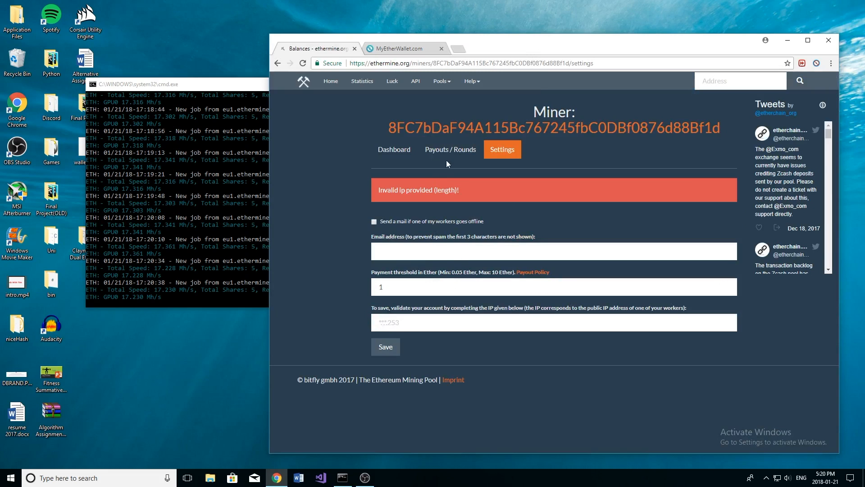
Step through Payouts / Rounds to the Dashboard, then highlight MyEtherWallet's 0 ETH balance.
{"action": "left_click", "coordinate": [450, 149]}
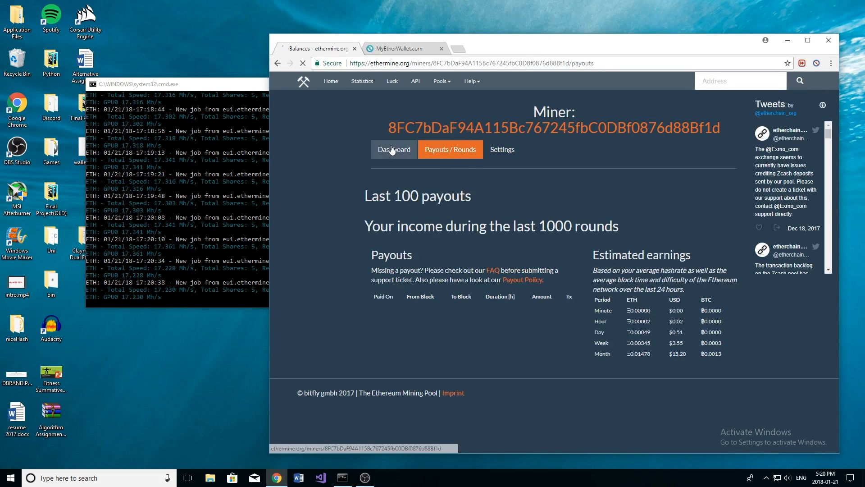
{"action": "left_click", "coordinate": [392, 149]}
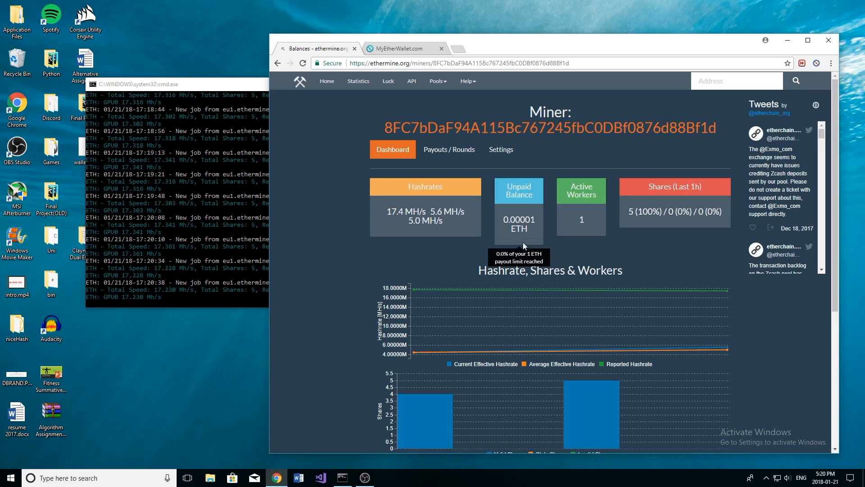
{"action": "mouse_move", "coordinate": [484, 226]}
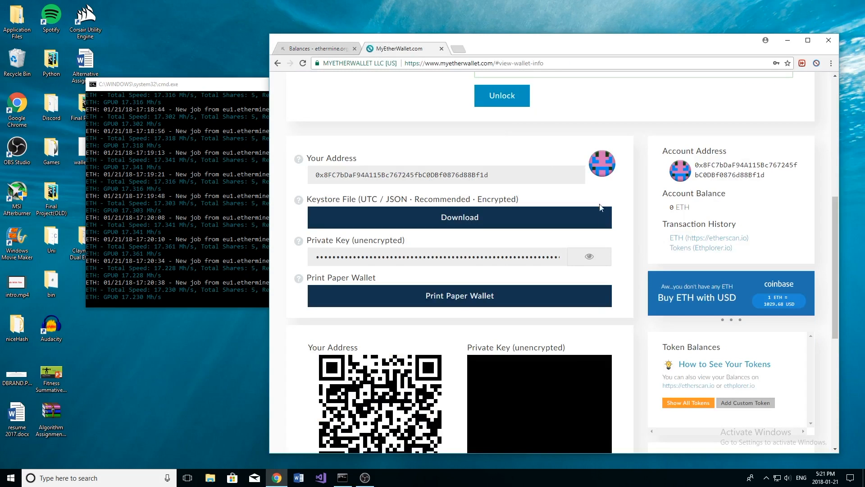
{"action": "double_click", "coordinate": [679, 207]}
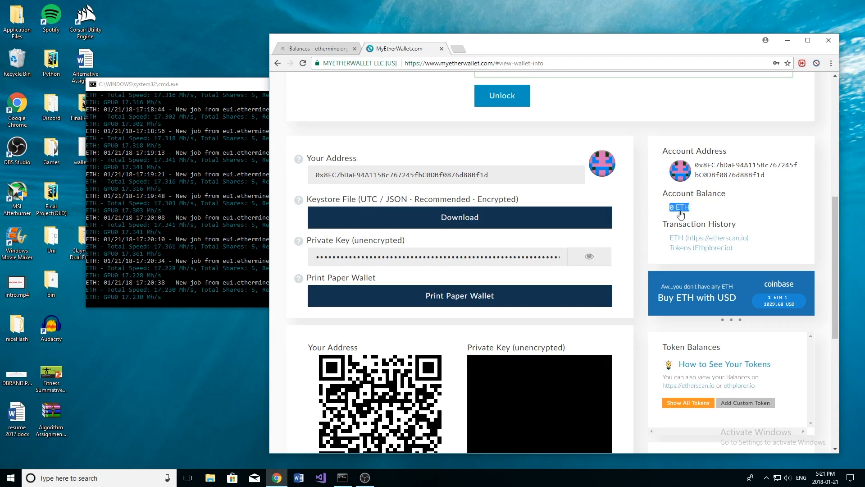
{"action": "mouse_move", "coordinate": [696, 216]}
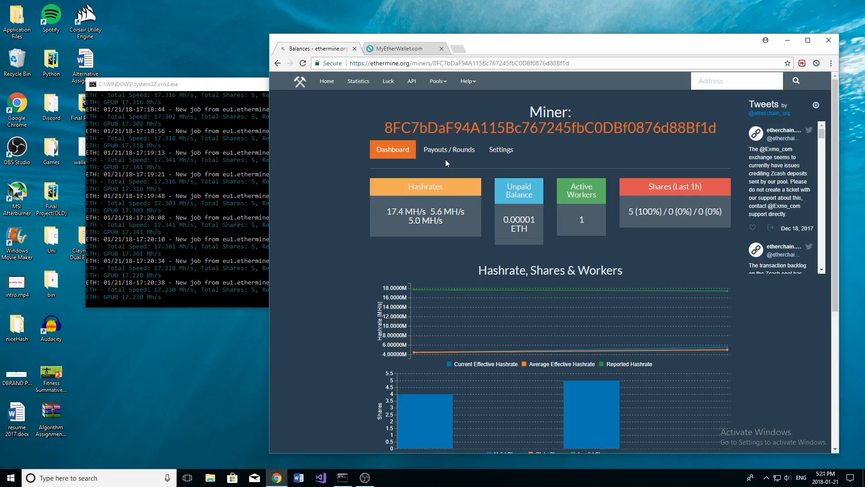
{"action": "scroll", "scroll_direction": "down", "scroll_amount": 3}
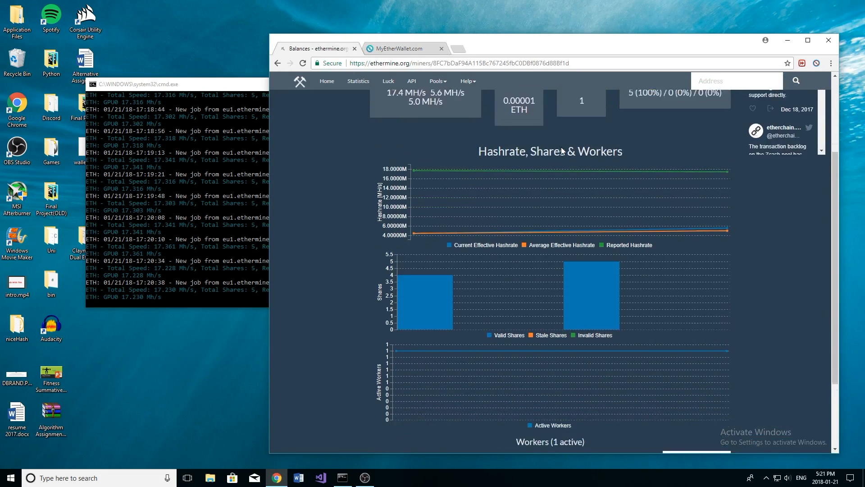
{"action": "scroll", "scroll_direction": "down", "scroll_amount": 3}
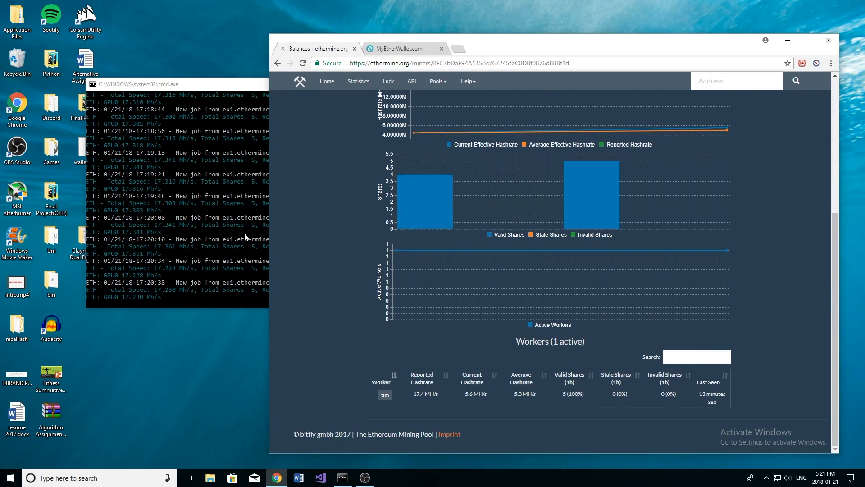
{"action": "scroll", "scroll_direction": "up", "scroll_amount": 3}
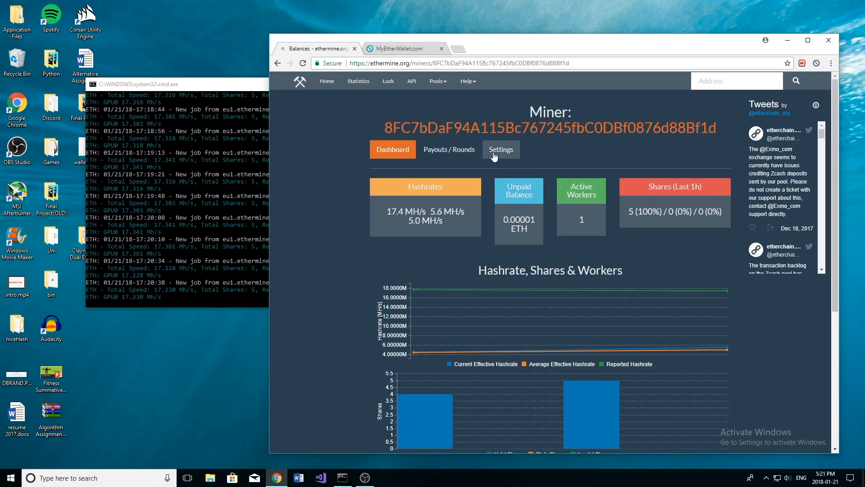
Toggle the offline-worker email alert on and off, then view Payouts / Rounds.
{"action": "left_click", "coordinate": [499, 149]}
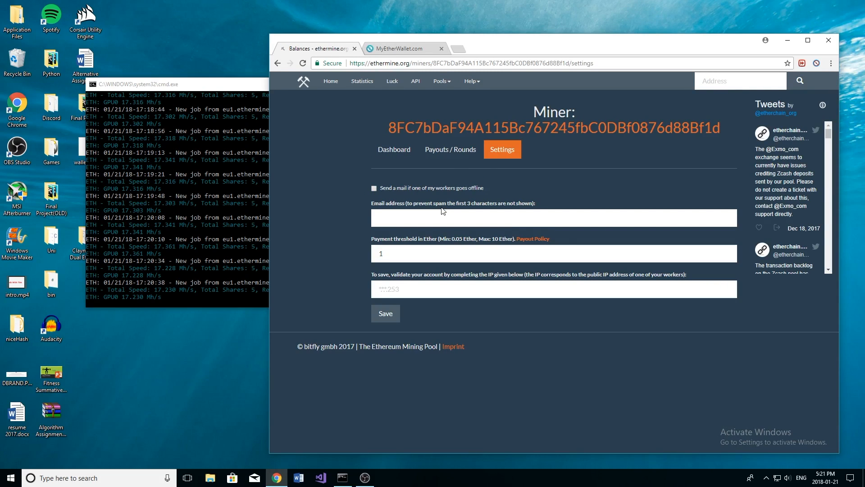
{"action": "left_click", "coordinate": [374, 188]}
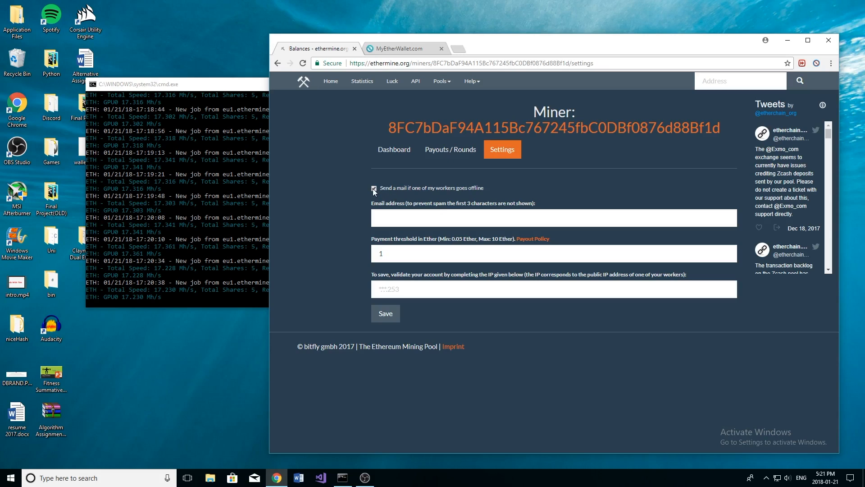
{"action": "left_click", "coordinate": [373, 188]}
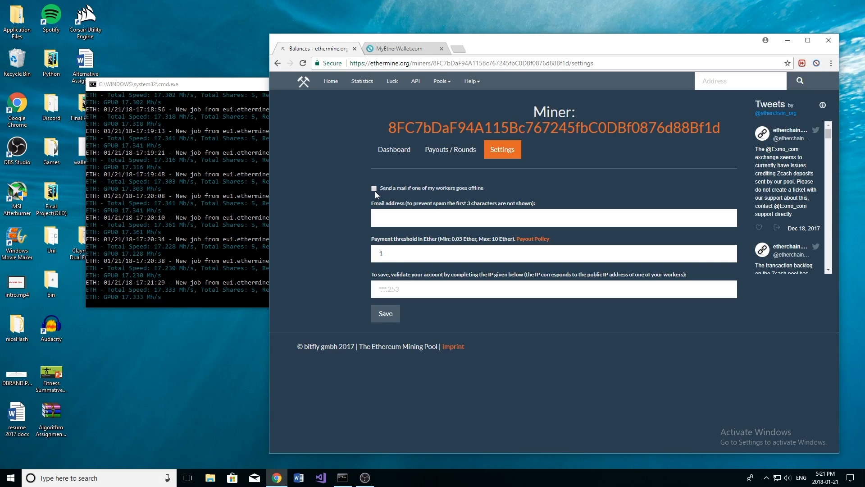
{"action": "left_click", "coordinate": [449, 149]}
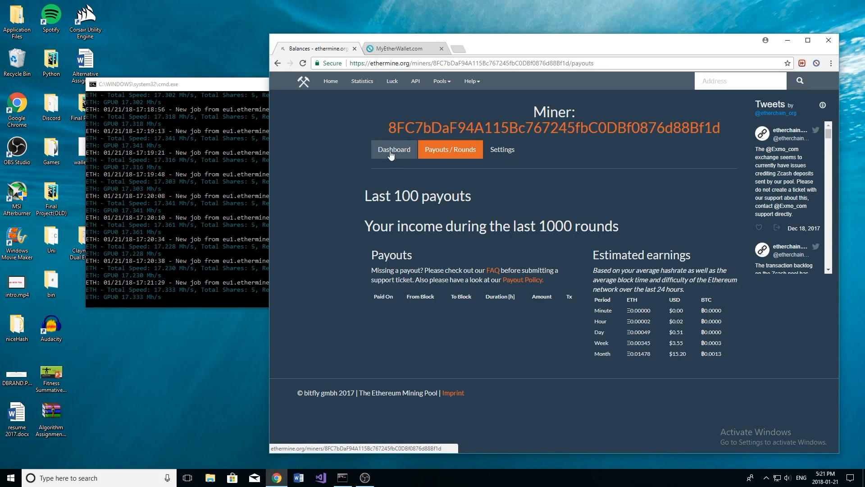
Scroll through the dashboard charts and Workers table, then reopen the Settings tab.
{"action": "left_click", "coordinate": [393, 149]}
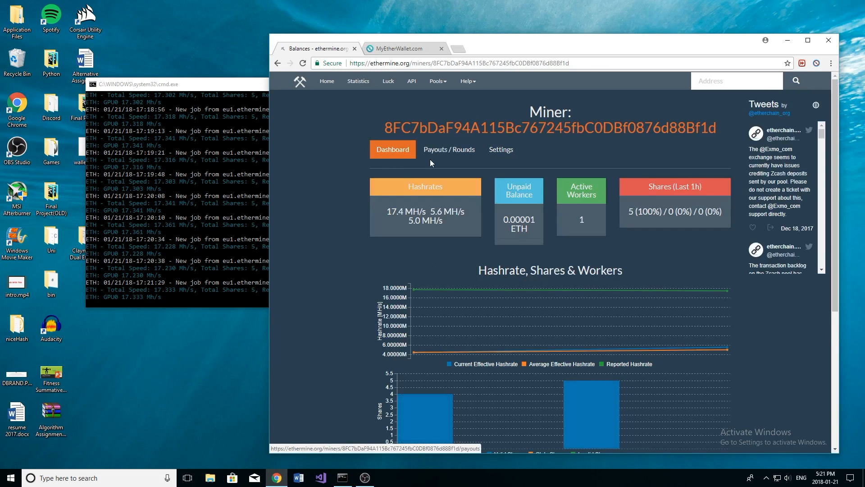
{"action": "left_click_drag", "start_coordinate": [384, 128], "coordinate": [654, 128]}
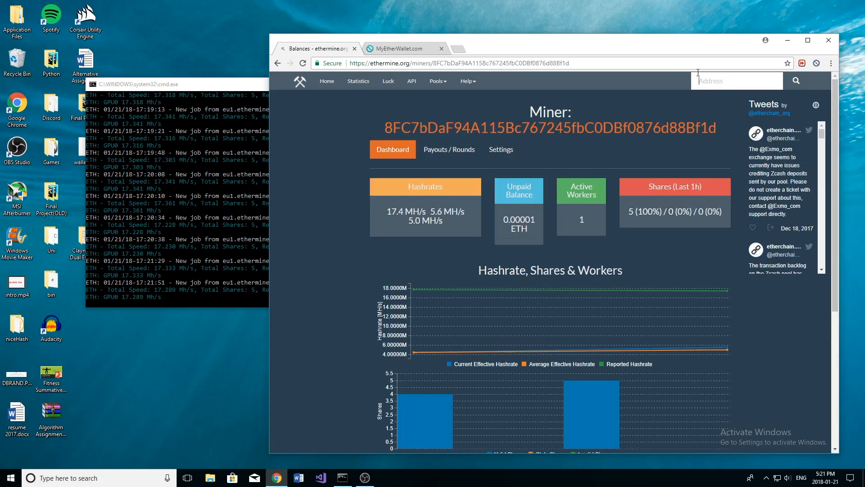
{"action": "scroll", "scroll_direction": "down", "scroll_amount": 3}
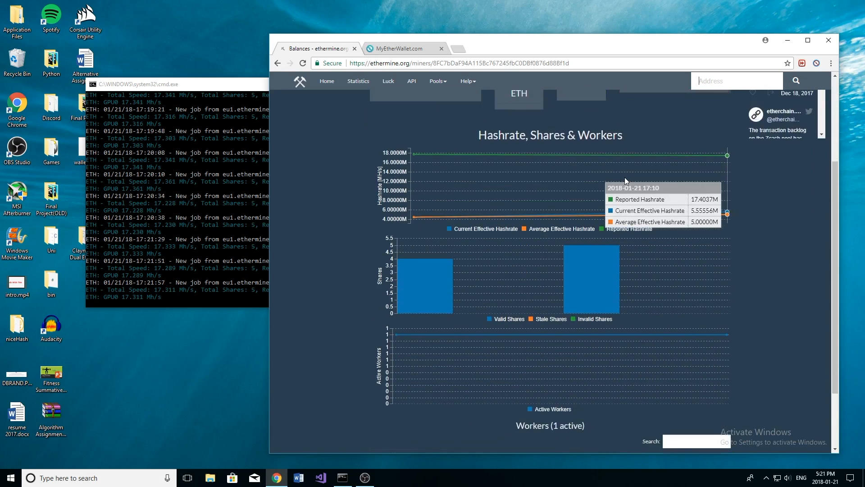
{"action": "scroll", "scroll_direction": "down", "scroll_amount": 3}
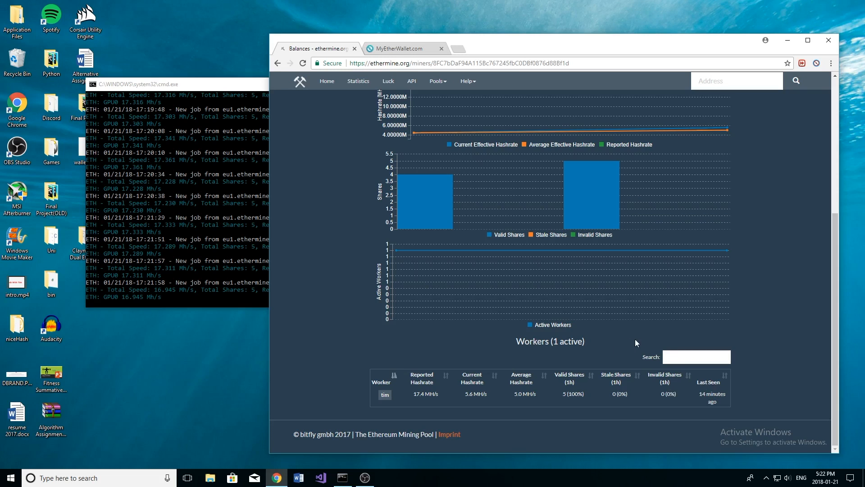
{"action": "mouse_move", "coordinate": [543, 405]}
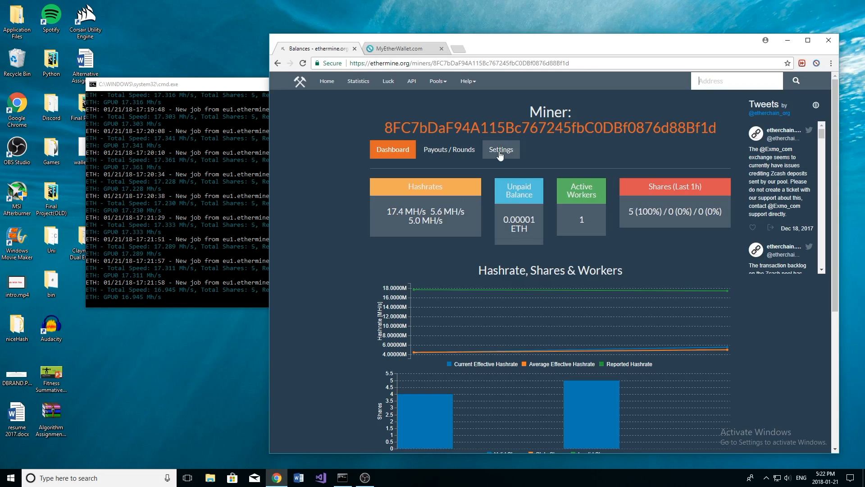
{"action": "left_click", "coordinate": [501, 149]}
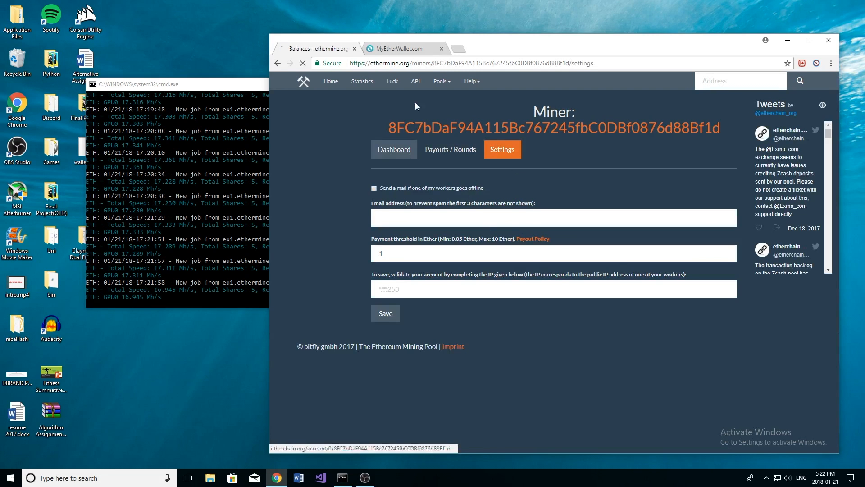